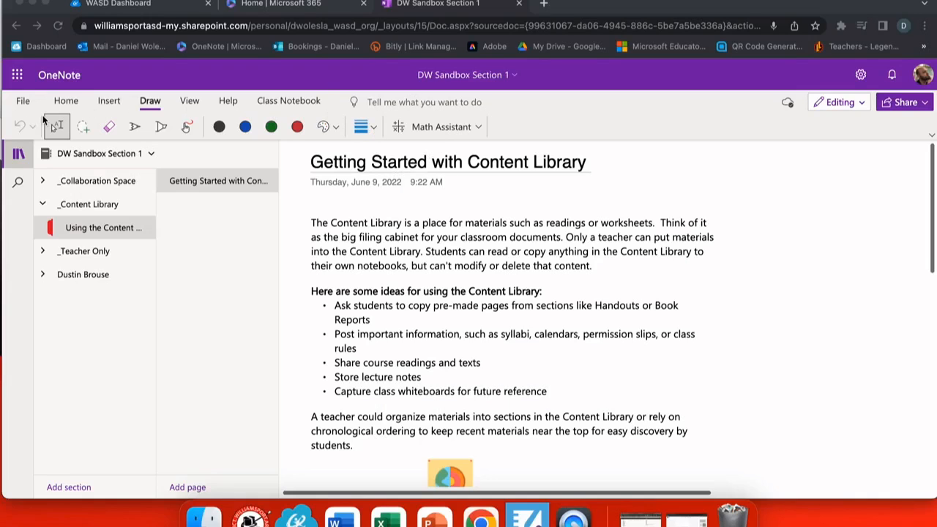
# Switch the ribbon to the Home tab for text formatting commands.
pyautogui.click(65, 100)
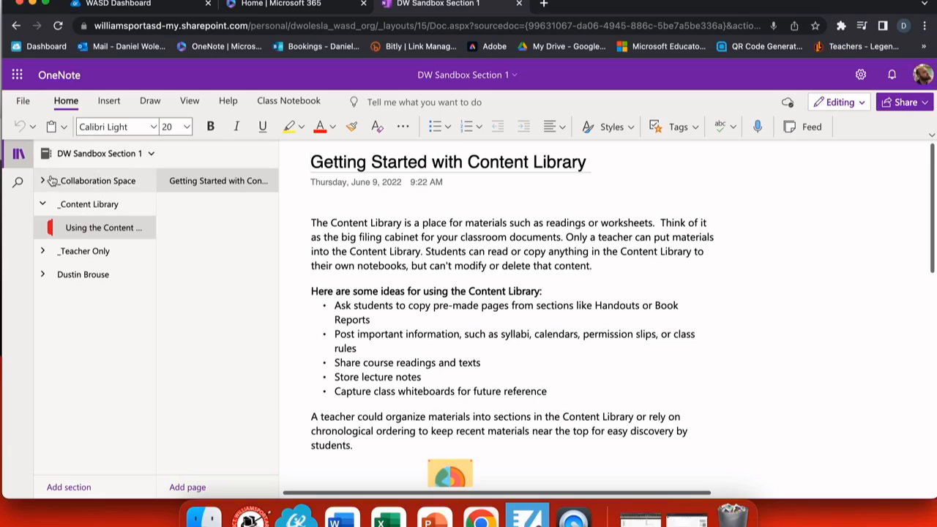
# Expand the _Collaboration Space group and open its section to add a page.
pyautogui.click(42, 180)
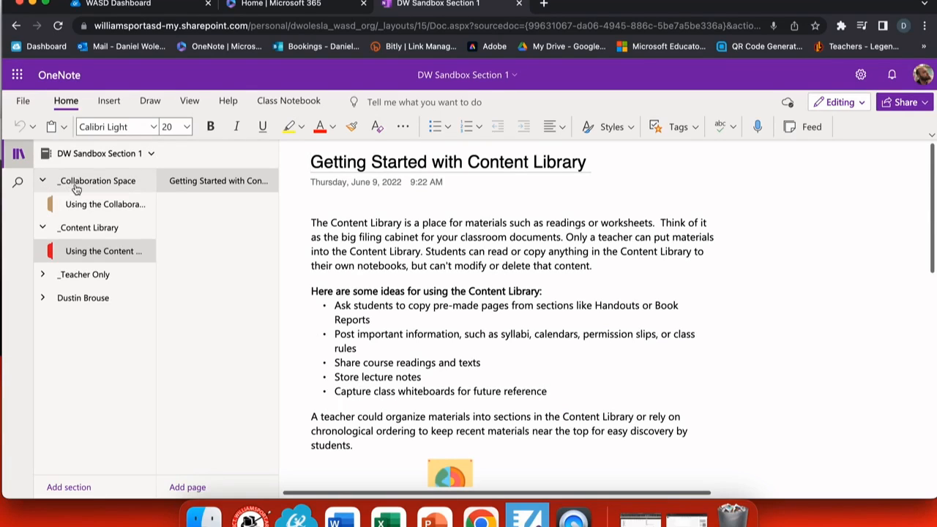
pyautogui.click(106, 205)
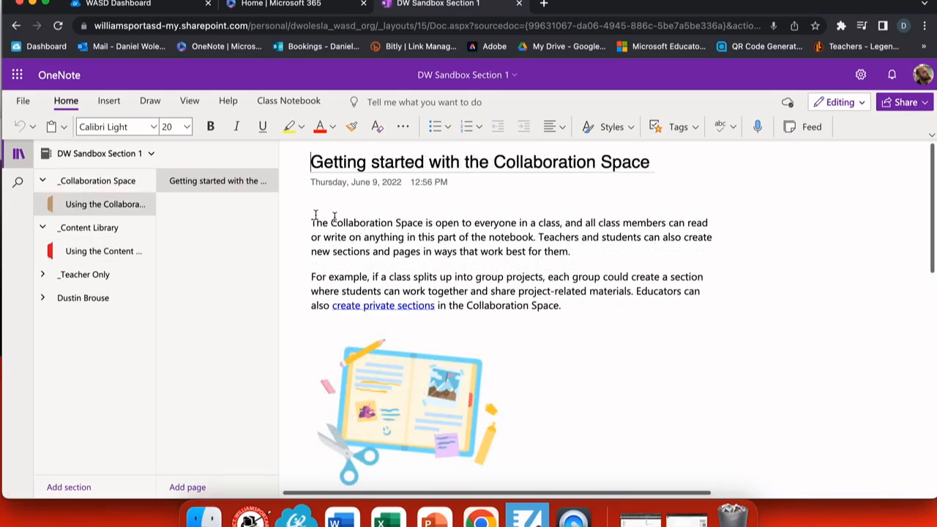
pyautogui.scroll(-3)
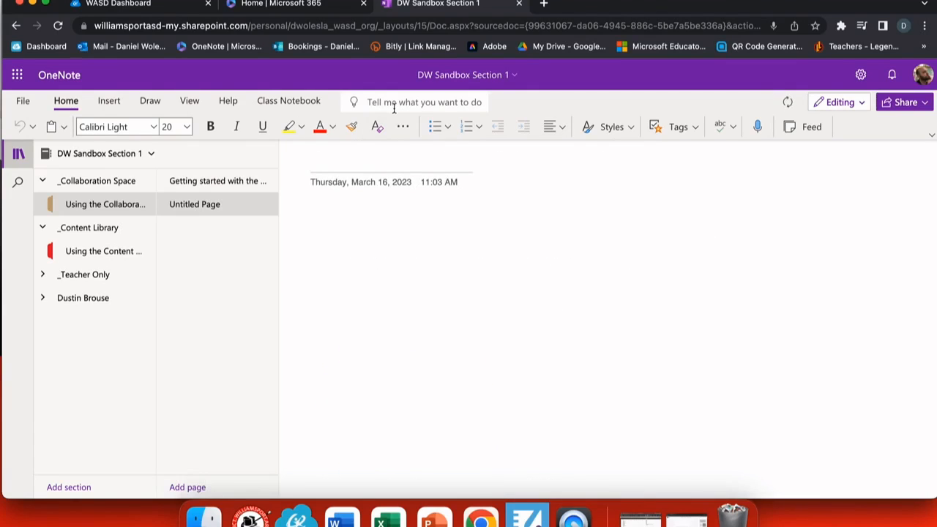
pyautogui.moveTo(414, 102)
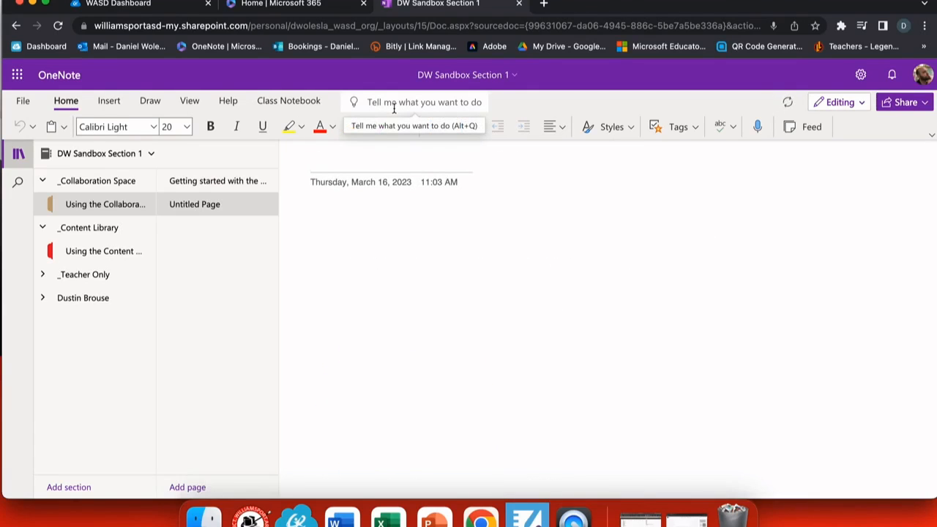
# Title the new Collaboration Space page 'James and Liza'.
pyautogui.write('James')
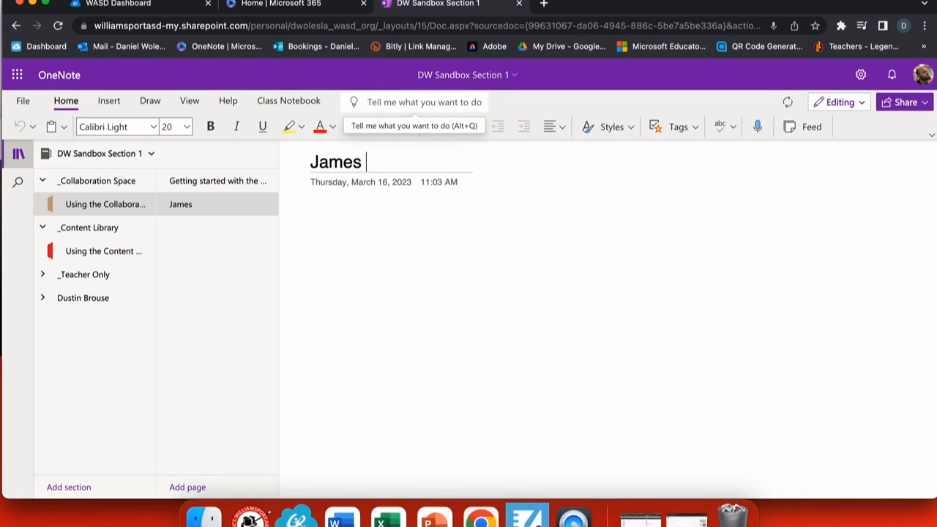
pyautogui.write('and')
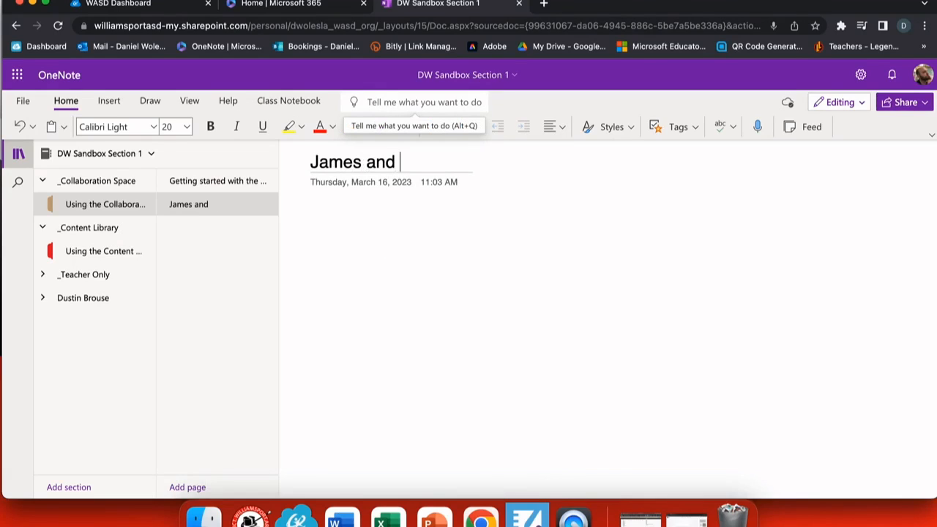
pyautogui.write('Li')
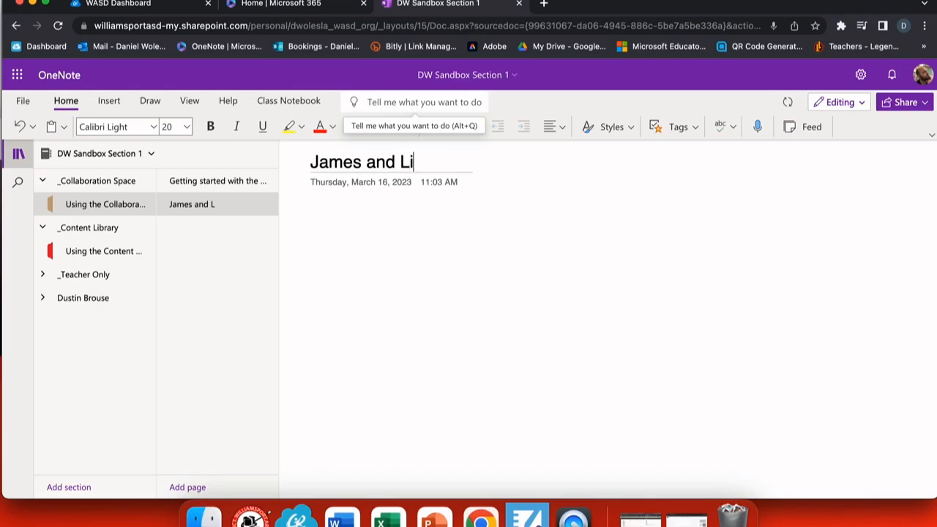
pyautogui.write('za')
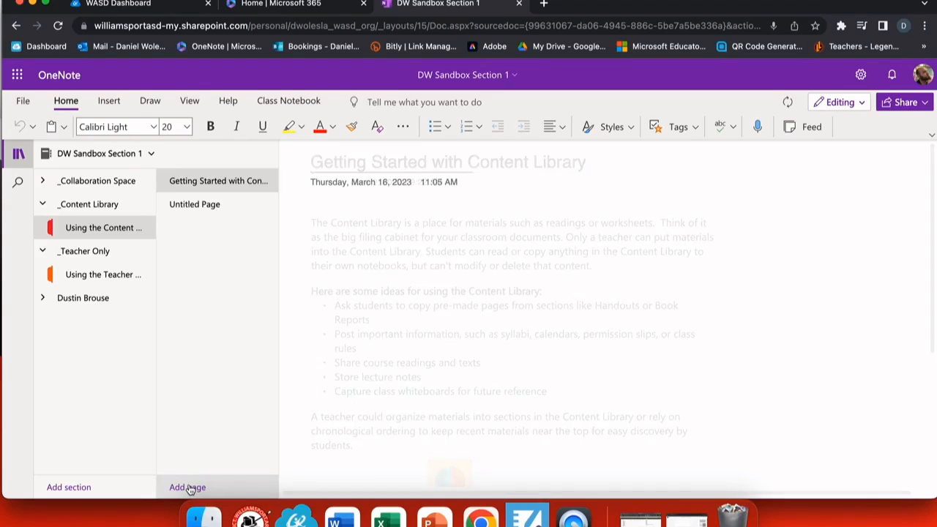
# Title the new Content Library page 'Collaboration' and place the cursor in the body.
pyautogui.click(195, 204)
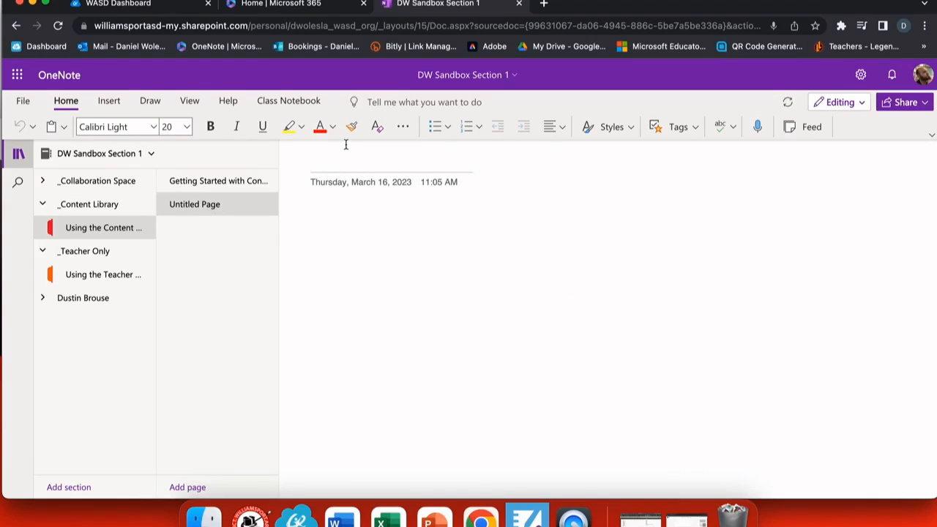
pyautogui.write('Collaboration')
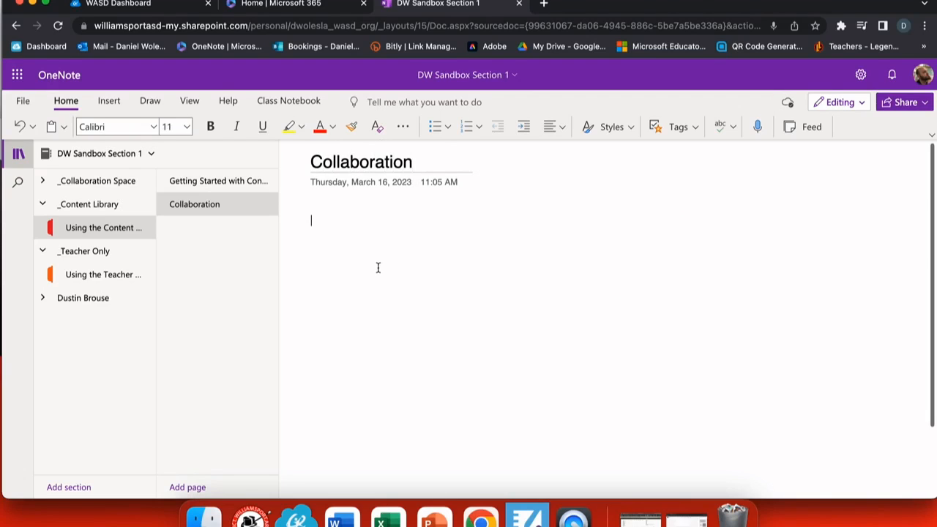
pyautogui.click(108, 101)
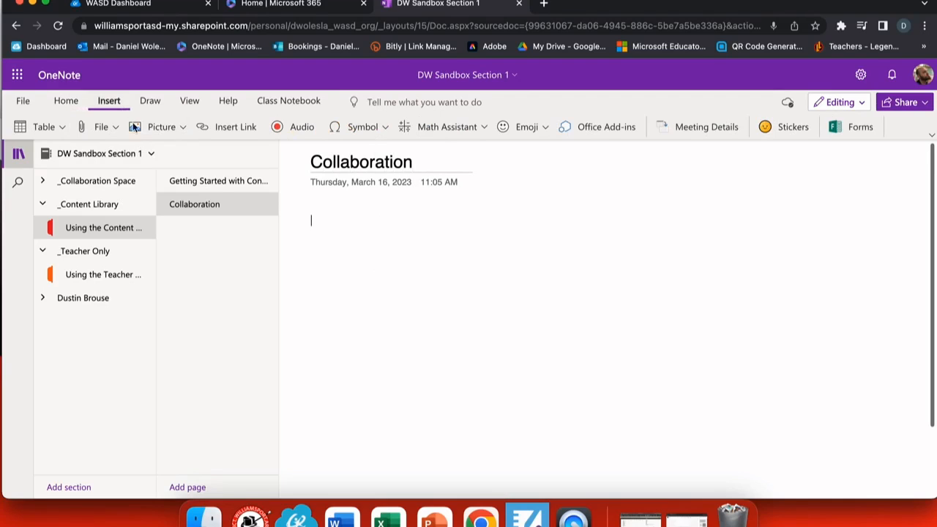
# Insert the 'Essays on Trees' Word file onto the page as a printout.
pyautogui.click(101, 127)
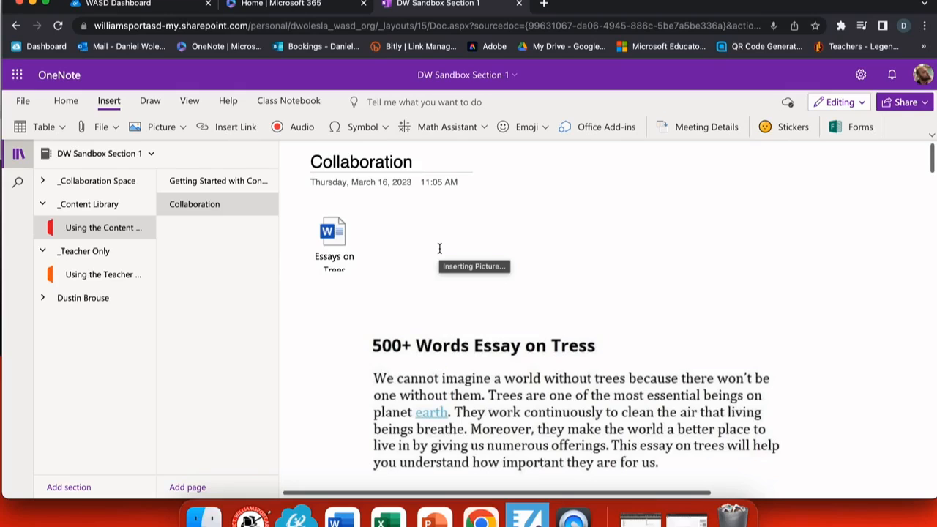
pyautogui.moveTo(465, 150)
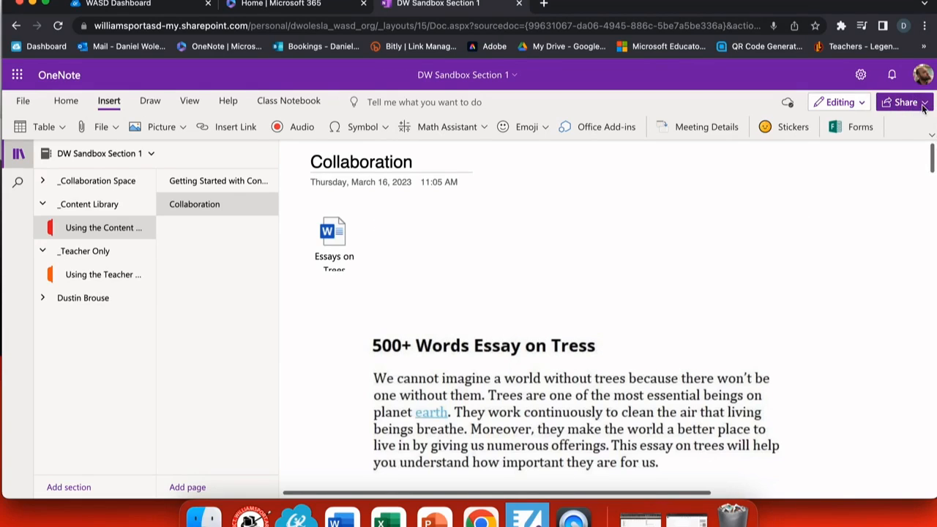
# Open the Share dropdown at the top right of the notebook.
pyautogui.click(904, 101)
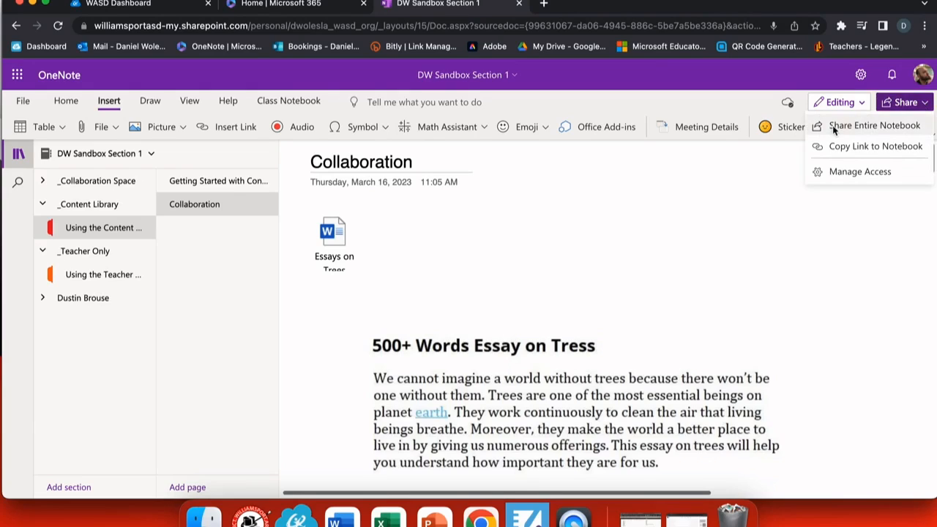
pyautogui.moveTo(893, 124)
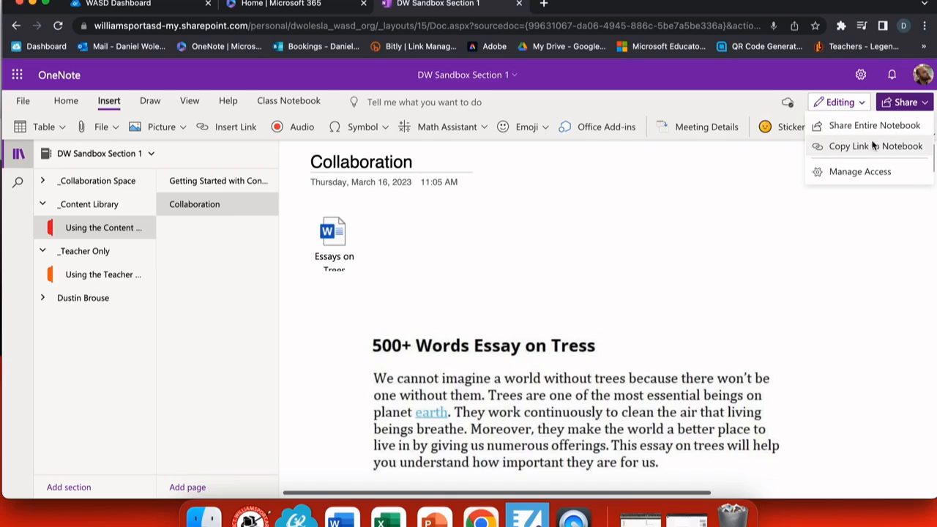
pyautogui.moveTo(859, 171)
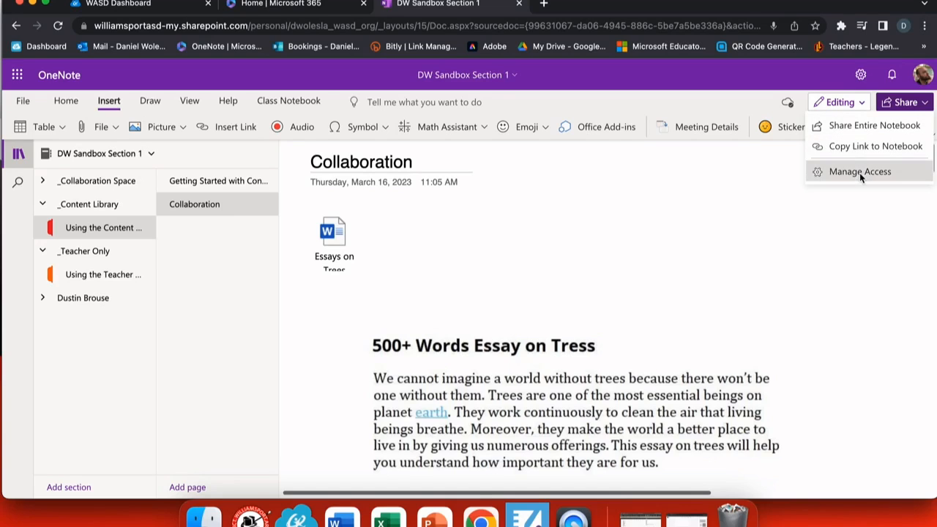
# Open Manage Access for DW Sandbox Section 1 to view owners and access.
pyautogui.click(859, 172)
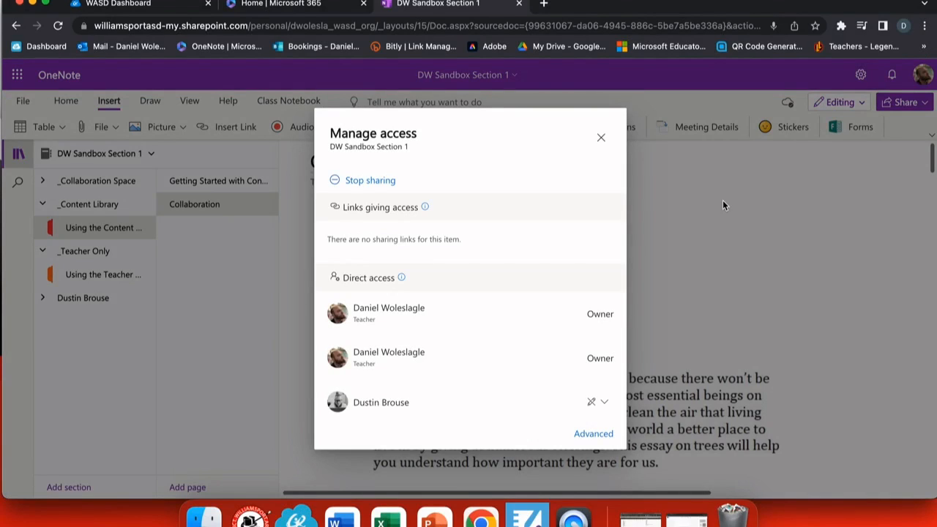
pyautogui.moveTo(491, 338)
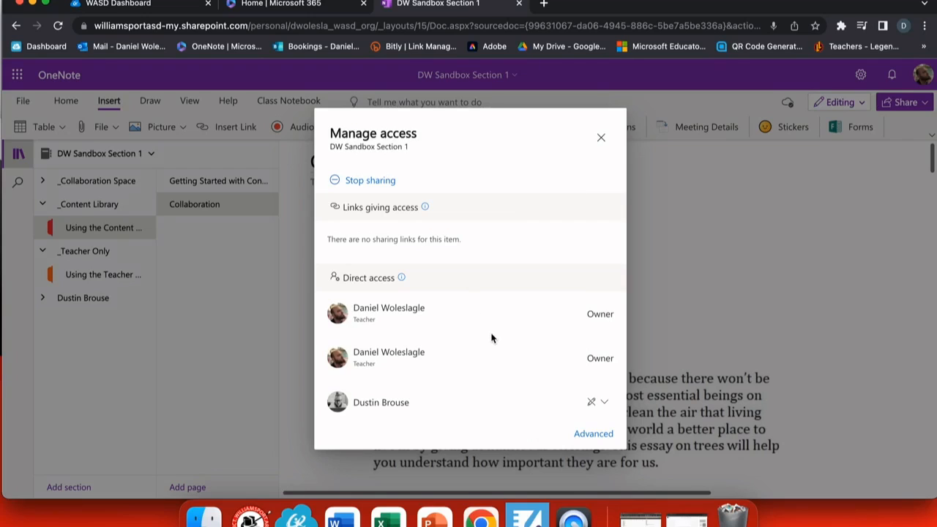
pyautogui.moveTo(399, 399)
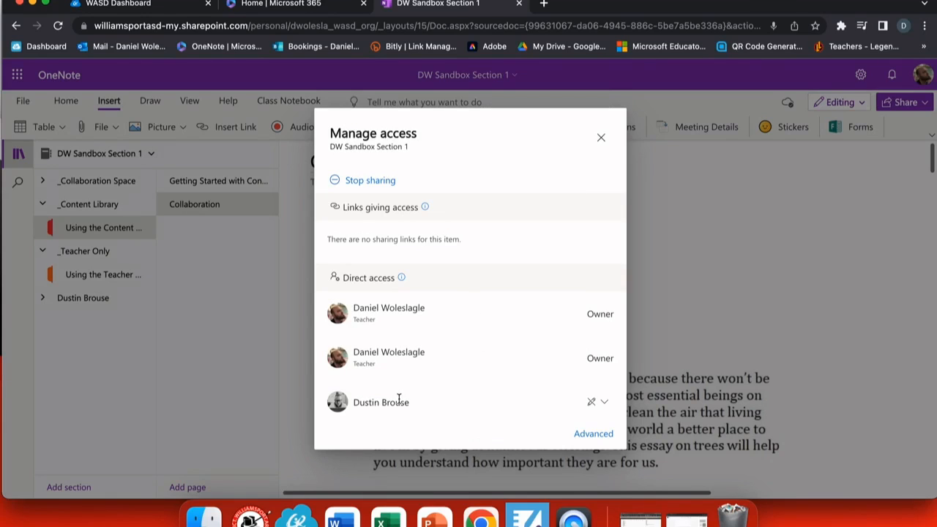